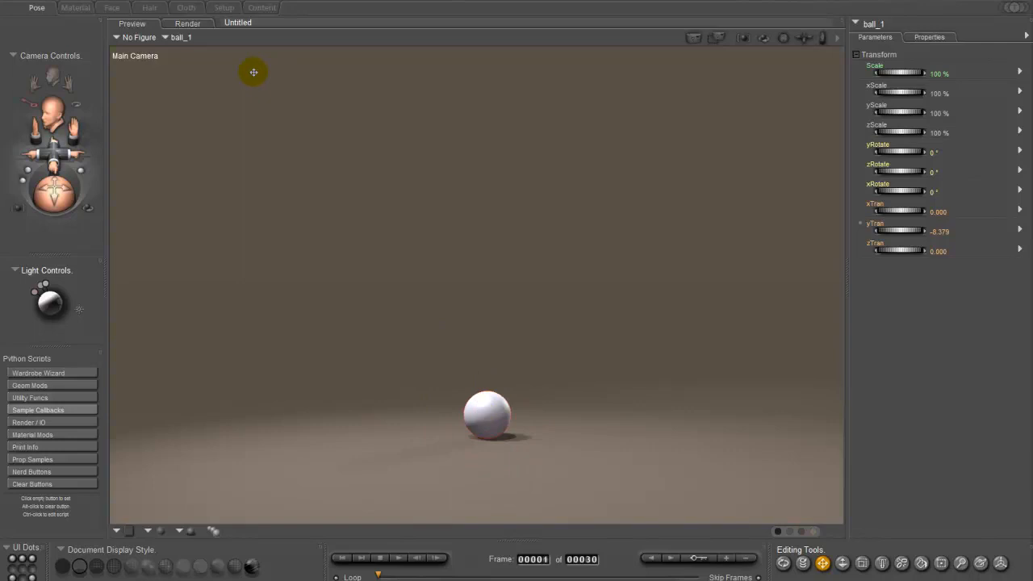
mouse_move(244, 52)
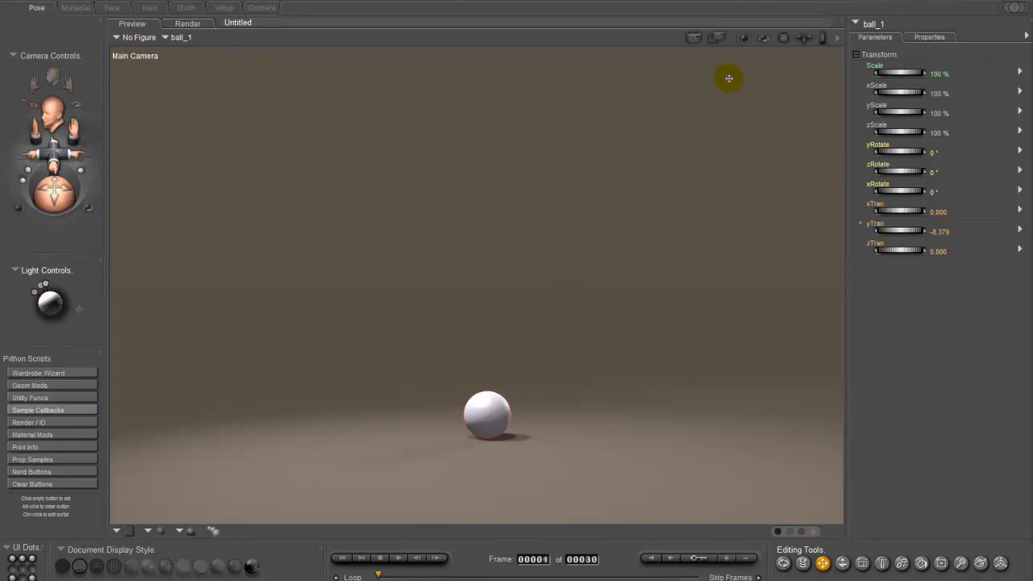
mouse_move(305, 9)
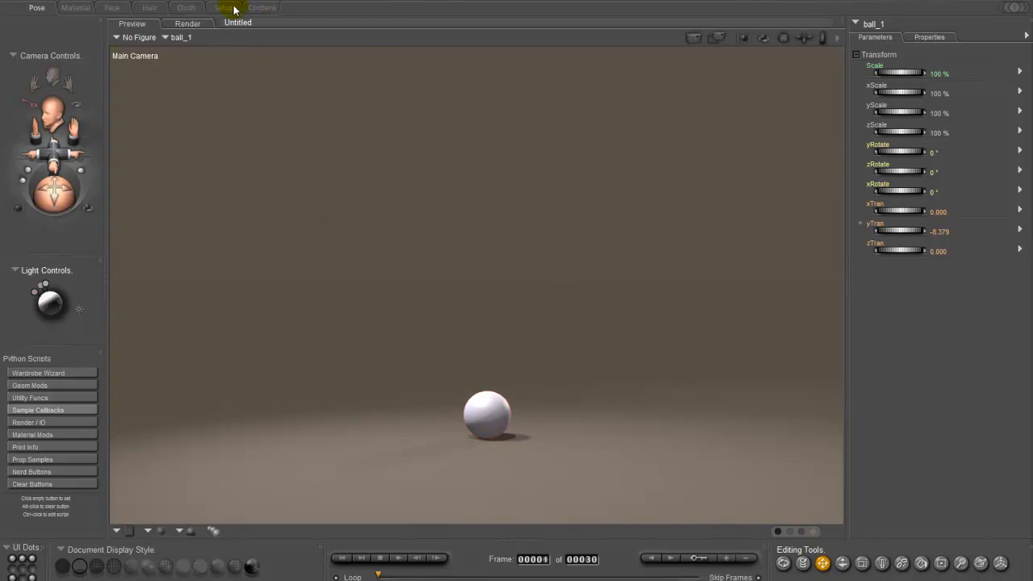
In the Setup room, draw one vertical bone, bone_1, through the ball
click(224, 7)
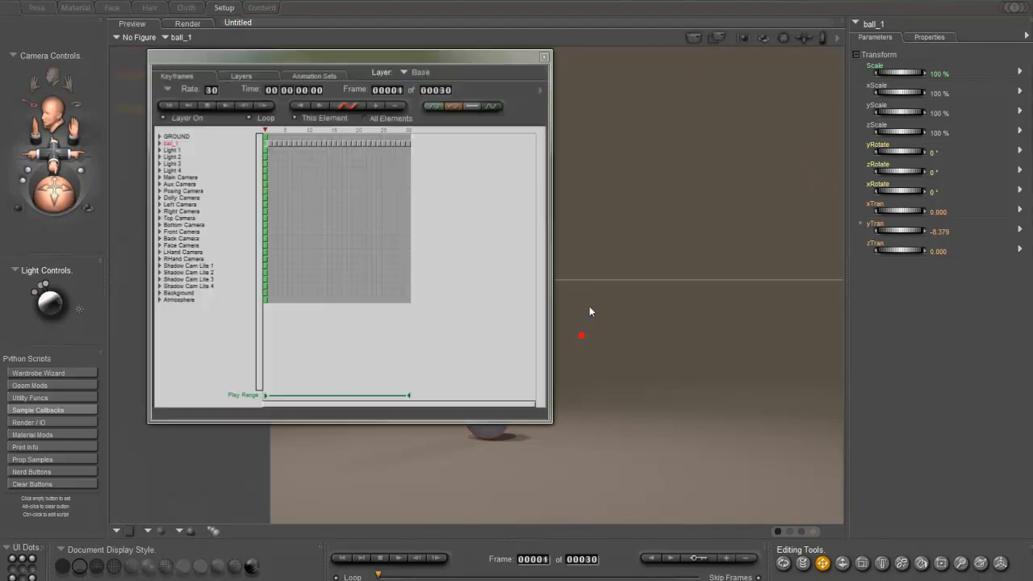
click(906, 563)
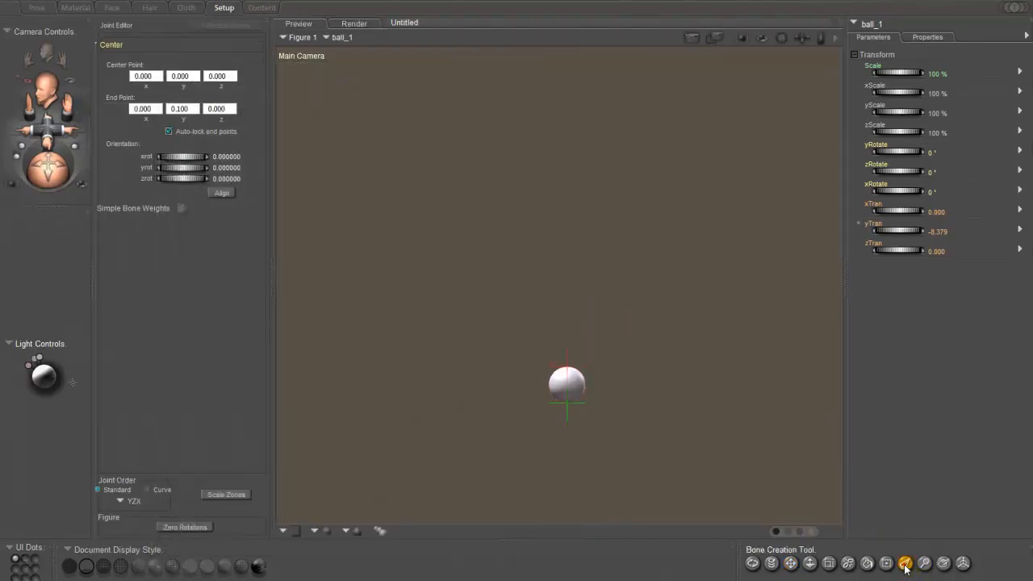
click(906, 564)
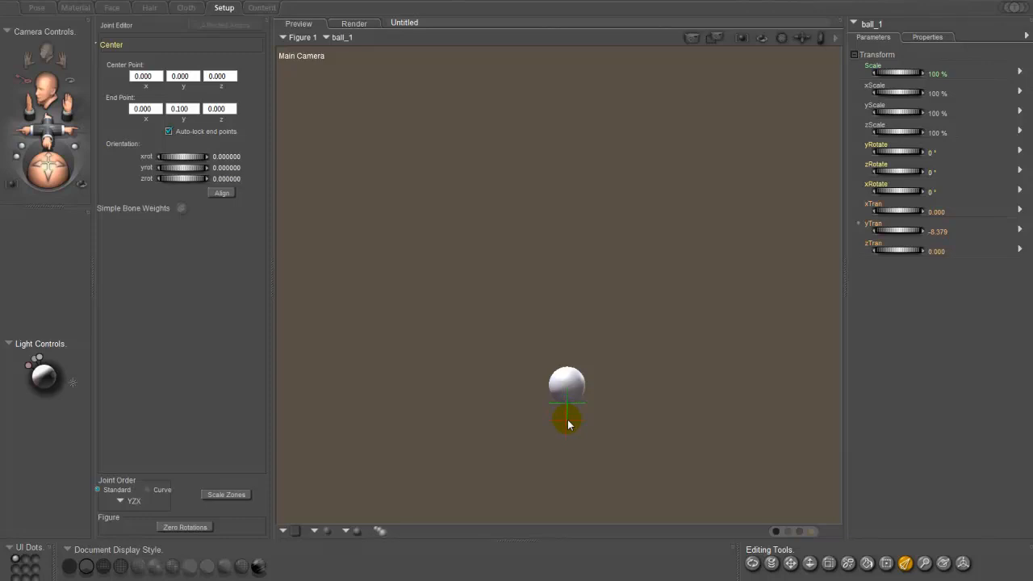
click(943, 563)
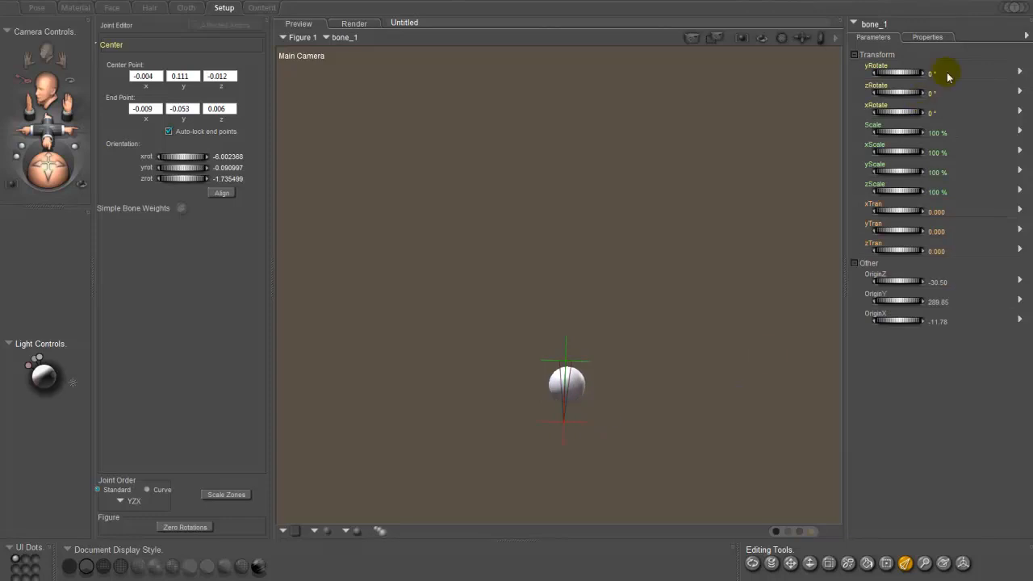
Enter ABall as the bone's Internal name and Name in its properties
click(927, 38)
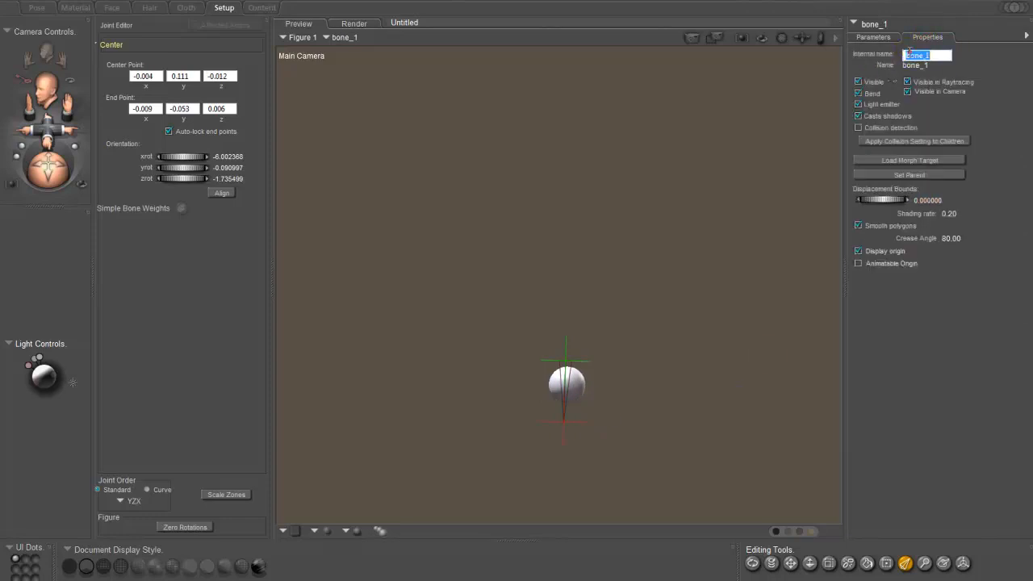
text(A)
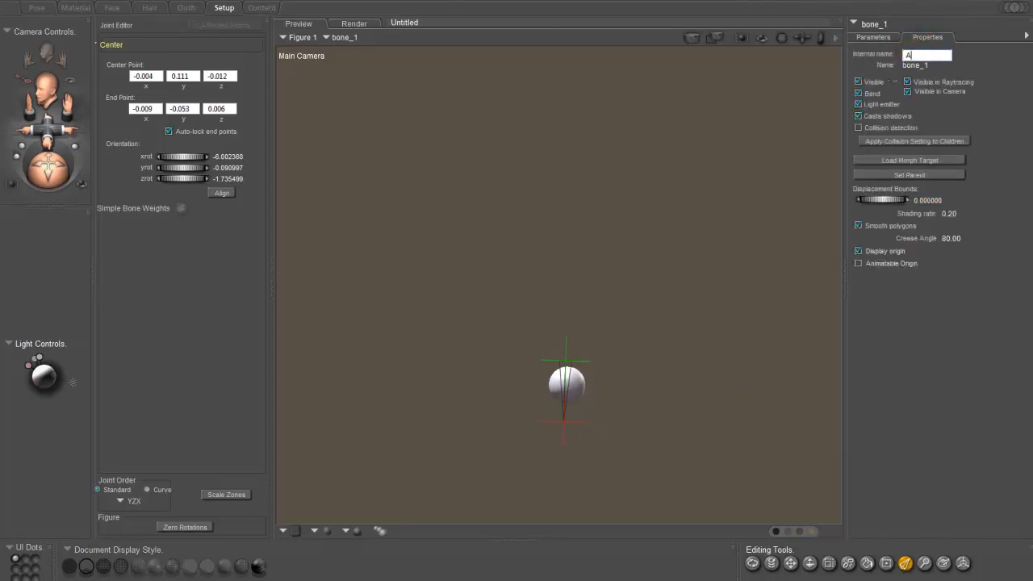
text(Ball)
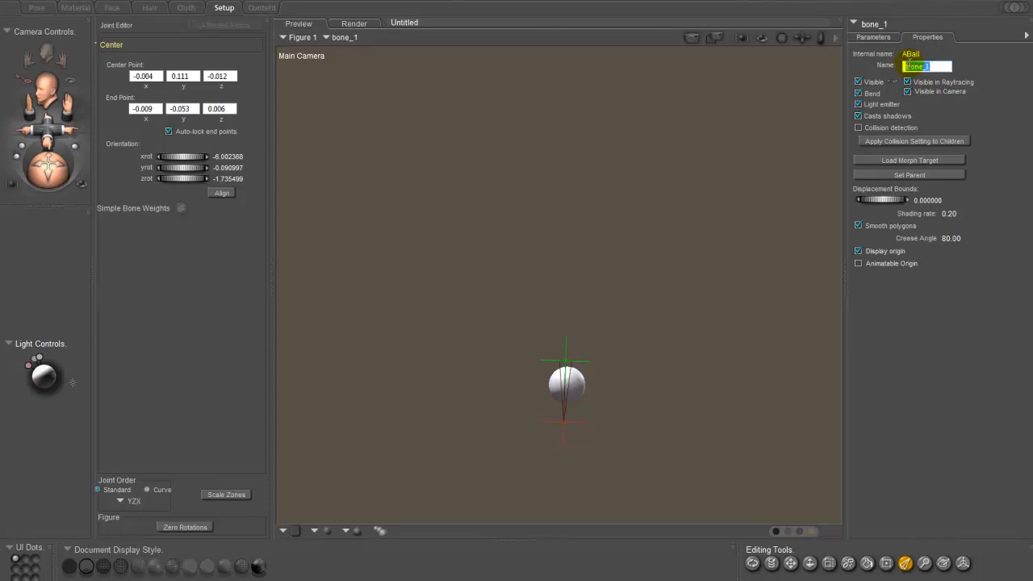
text(ABall)
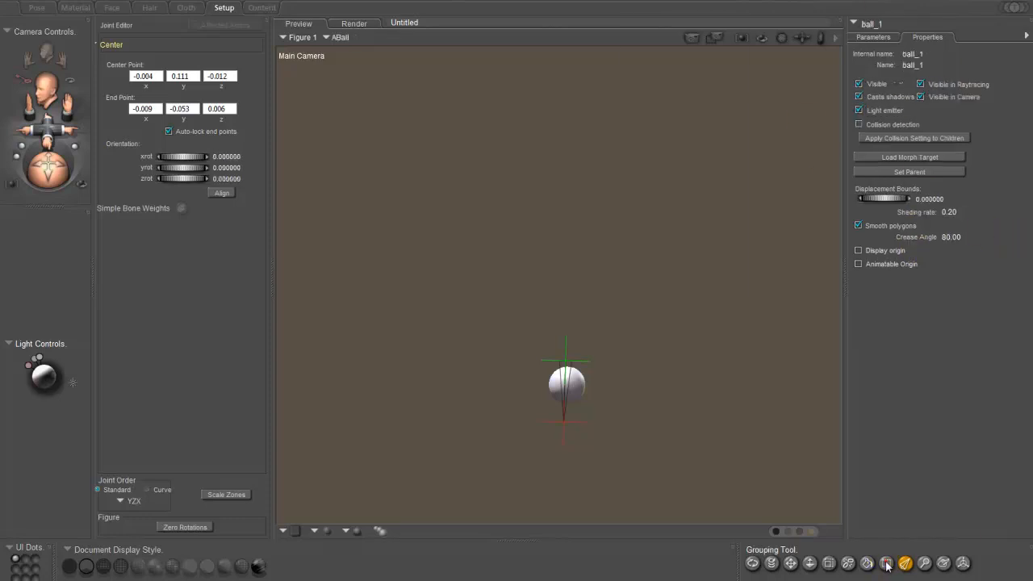
Create a new polygon group named ABall for the ball, then close the Group Editor
click(886, 562)
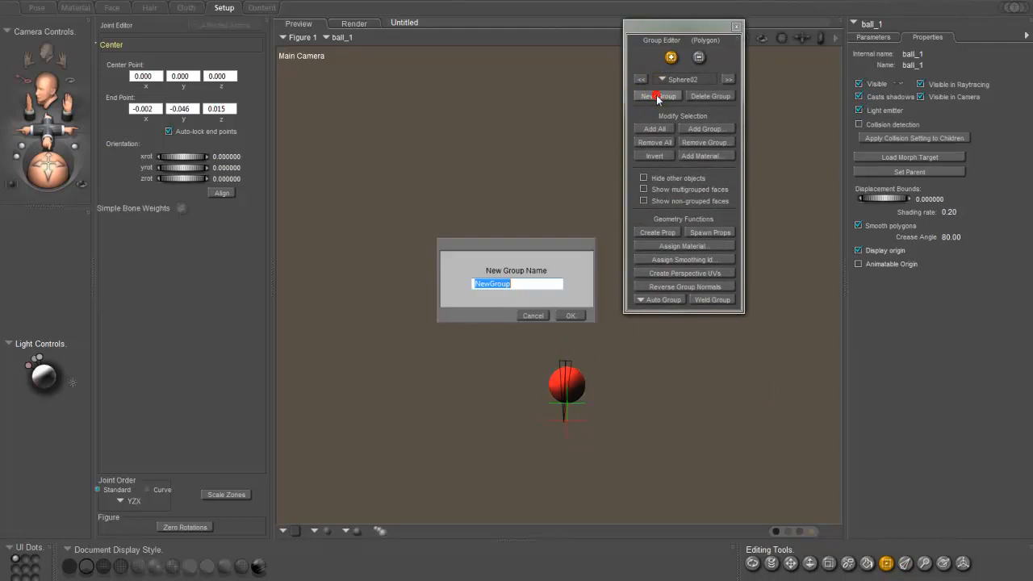
text(ABall)
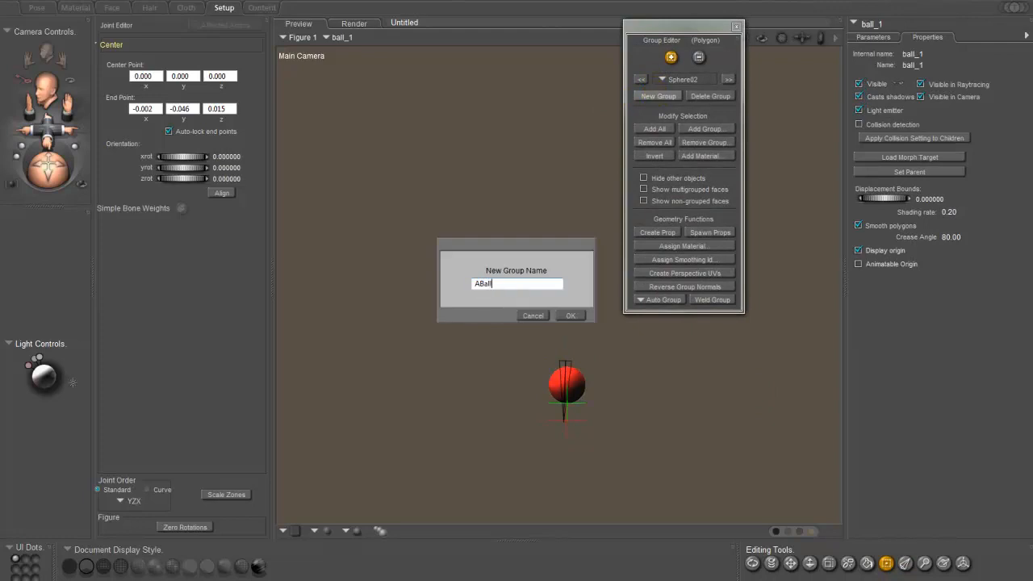
click(571, 315)
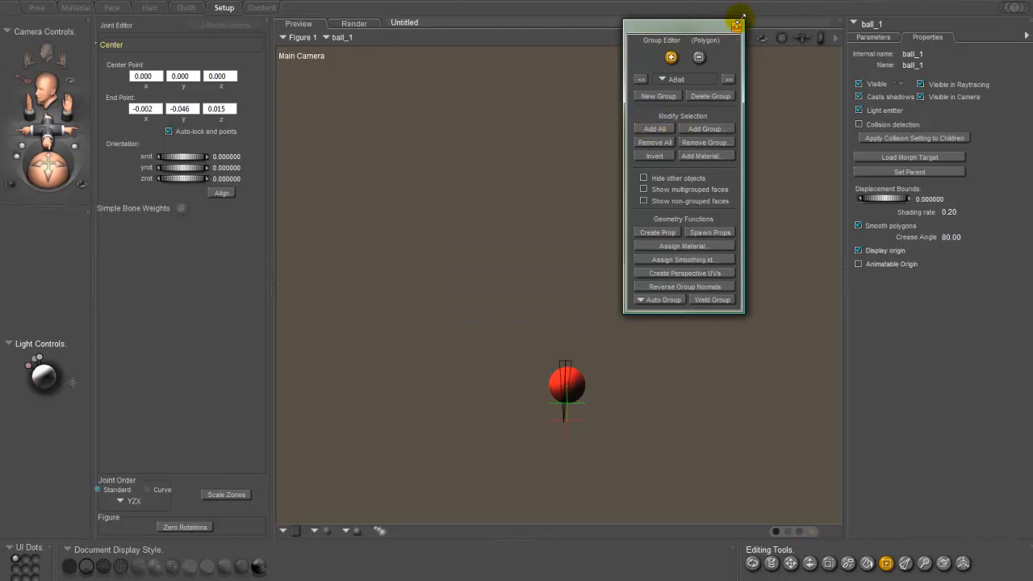
click(736, 25)
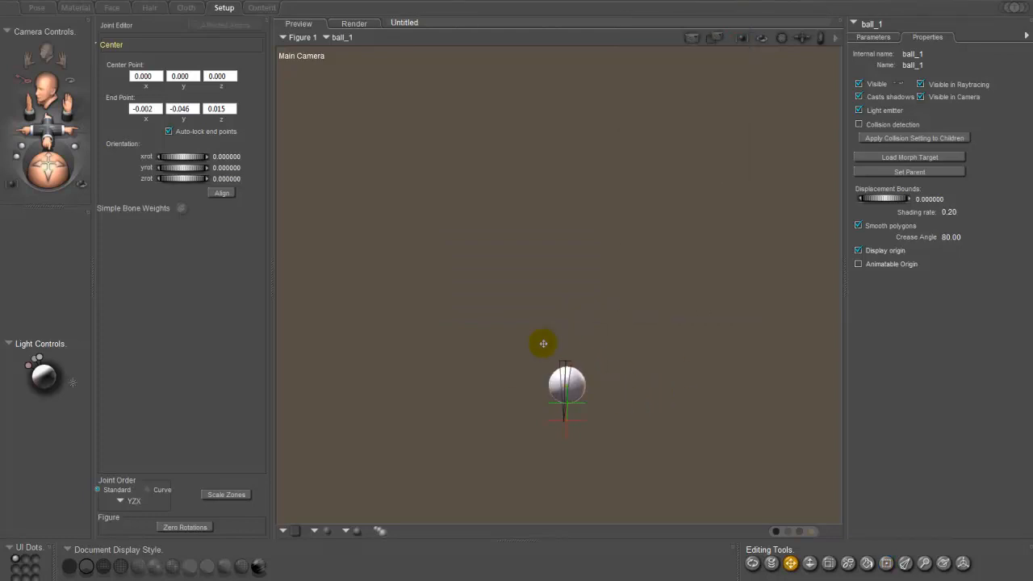
mouse_move(622, 334)
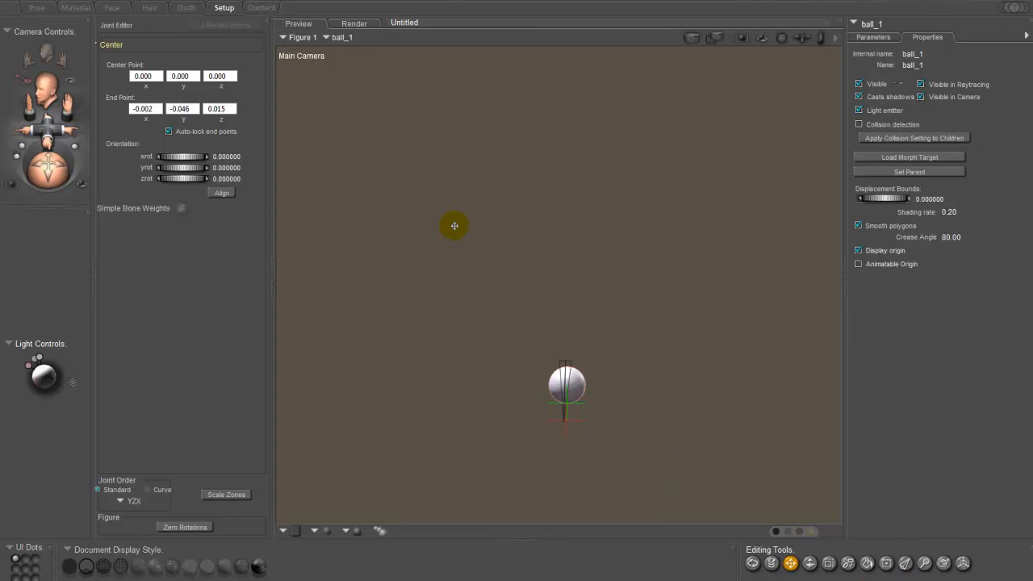
mouse_move(622, 422)
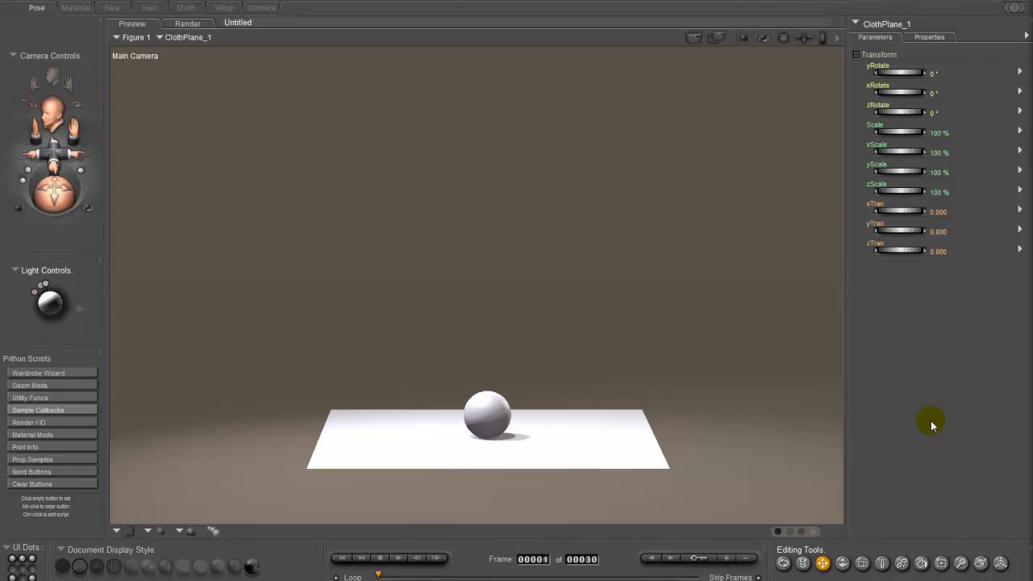
Lift the cloth plane above the ball with the Translate handles
click(486, 416)
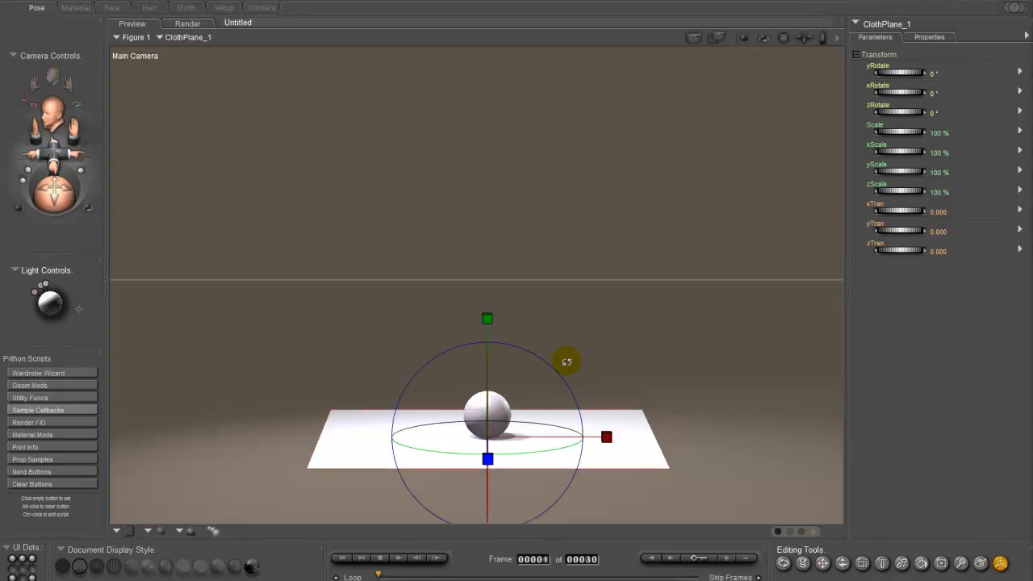
drag(567, 362, 490, 372)
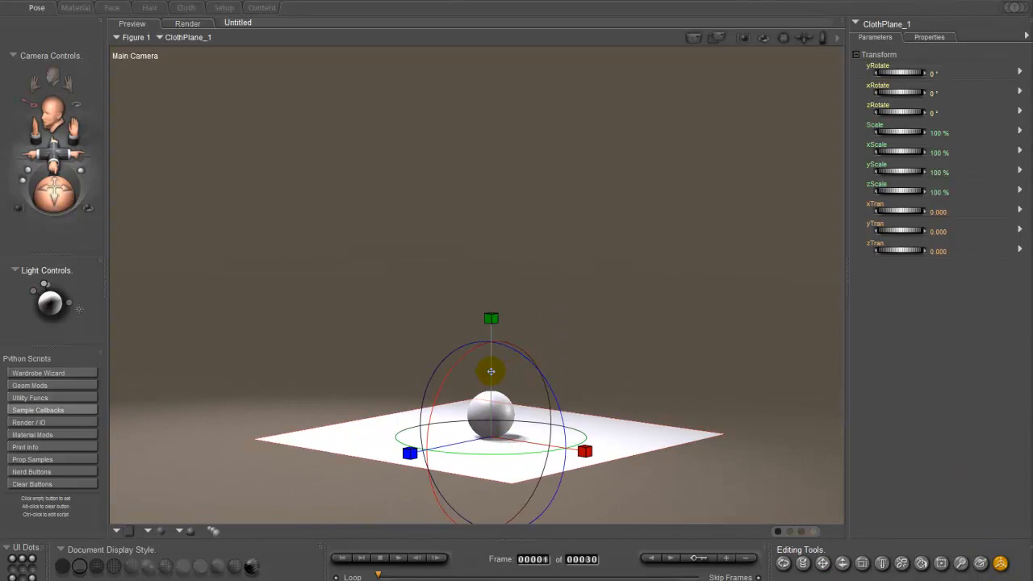
drag(491, 371, 483, 382)
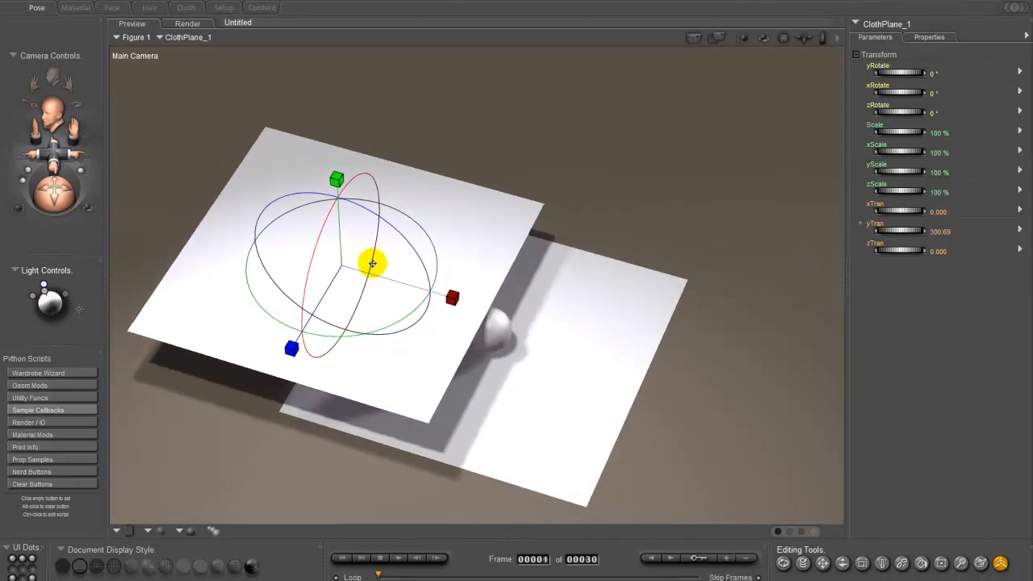
drag(373, 264, 473, 254)
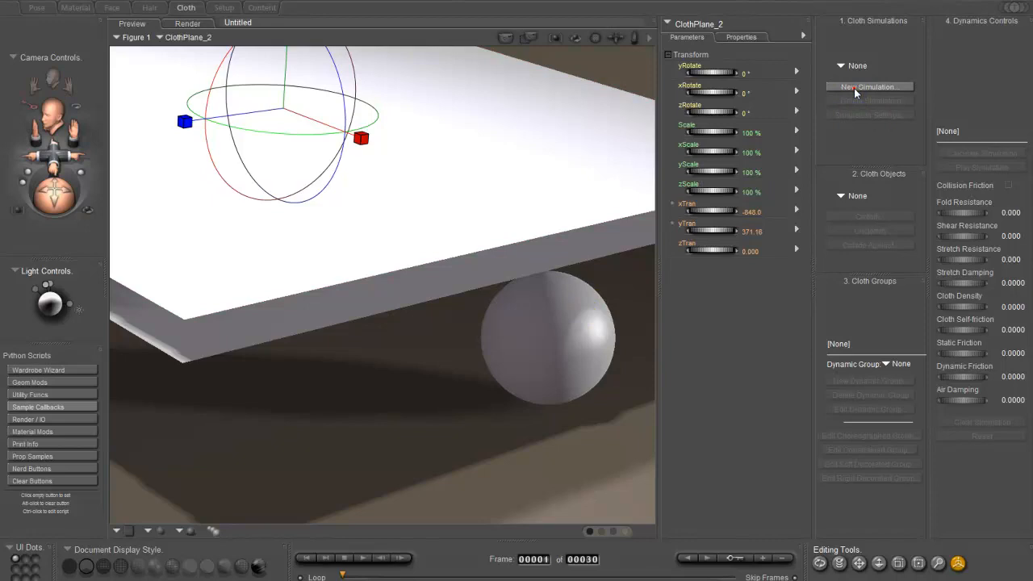
Create simulation Sim_1 and clothify ClothPlane_1 from the Props list
click(869, 87)
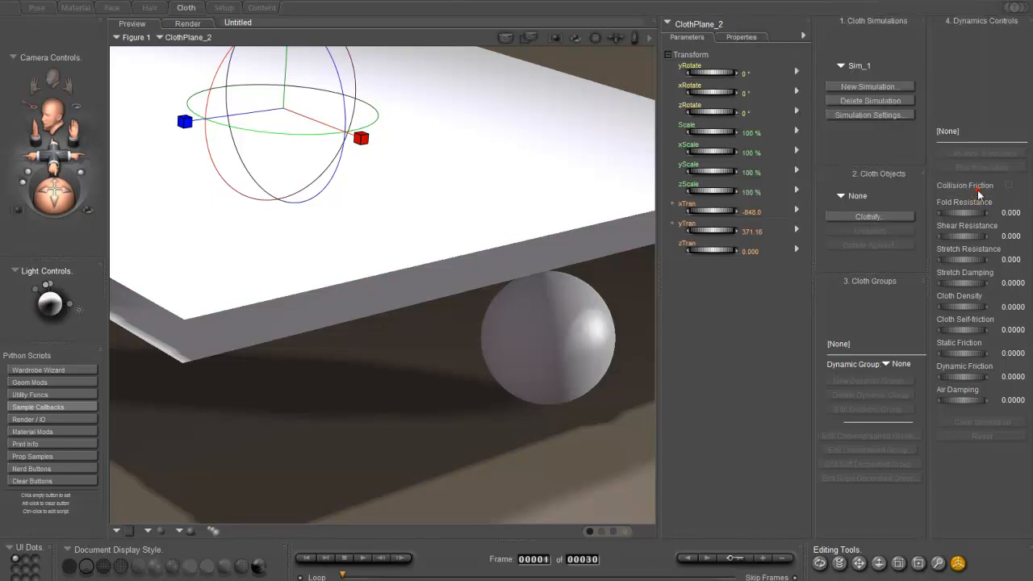
click(868, 216)
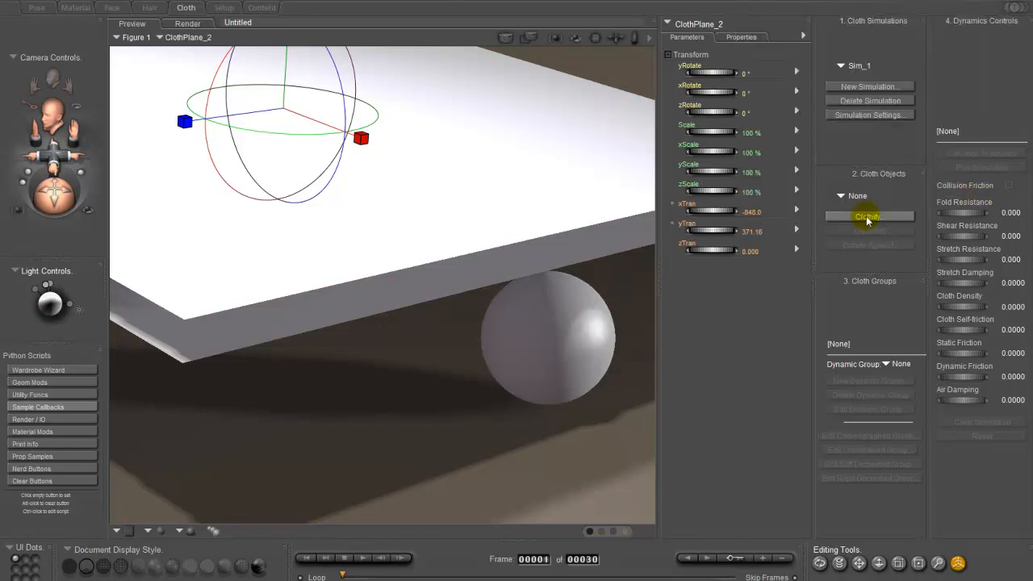
click(869, 217)
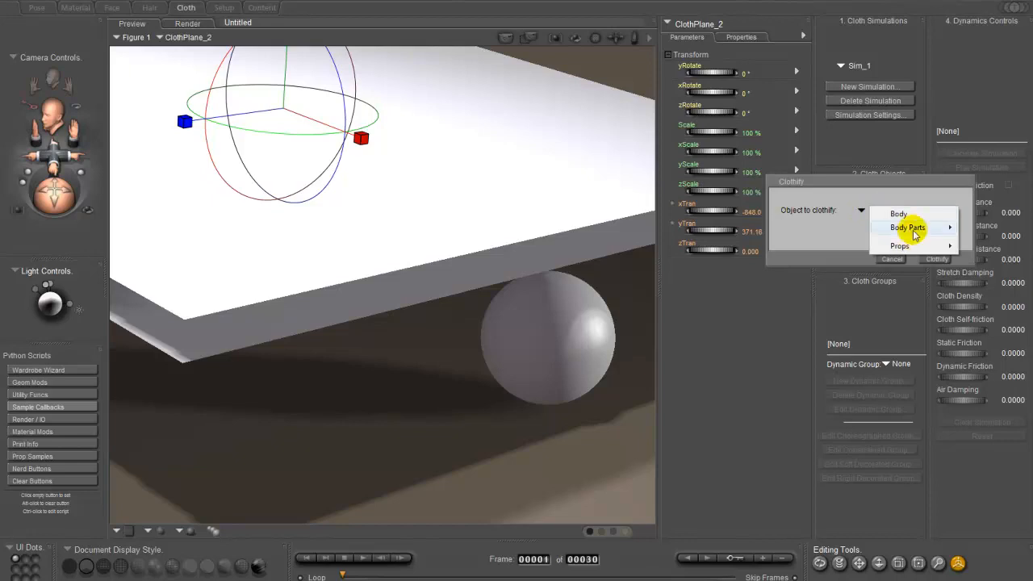
click(907, 226)
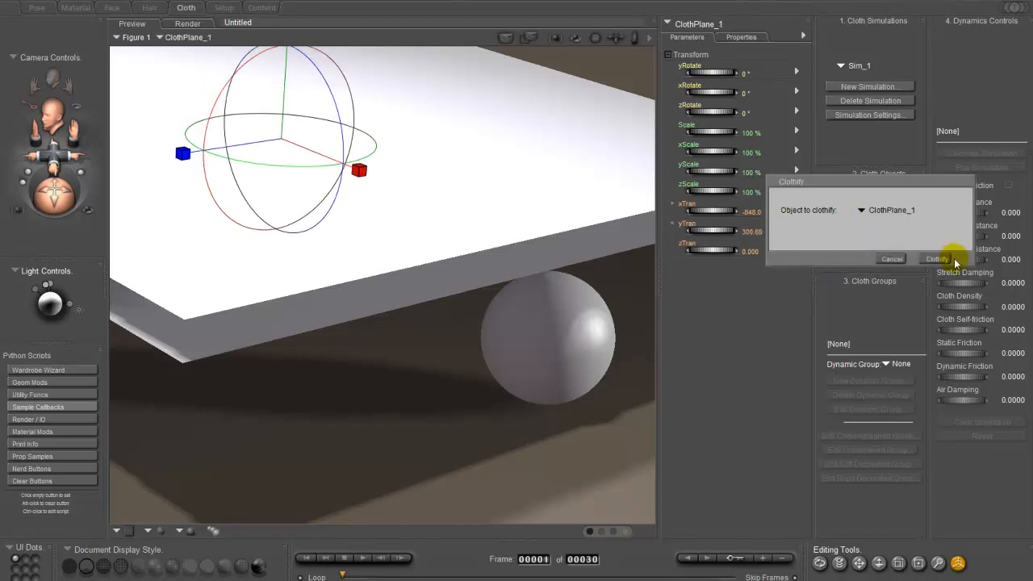
click(936, 258)
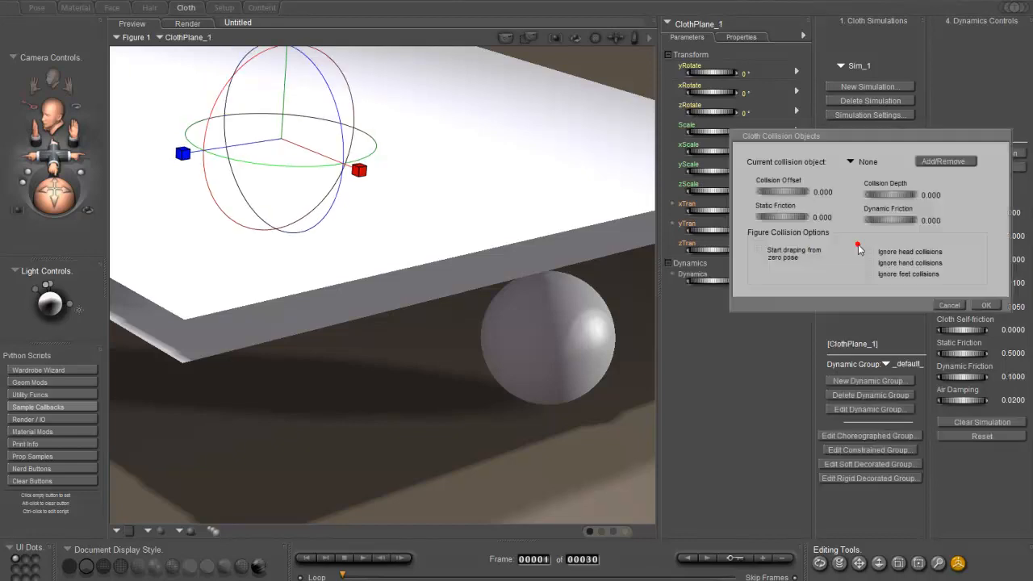
Add ABall as ClothPlane_1's cloth collision object and confirm
click(945, 161)
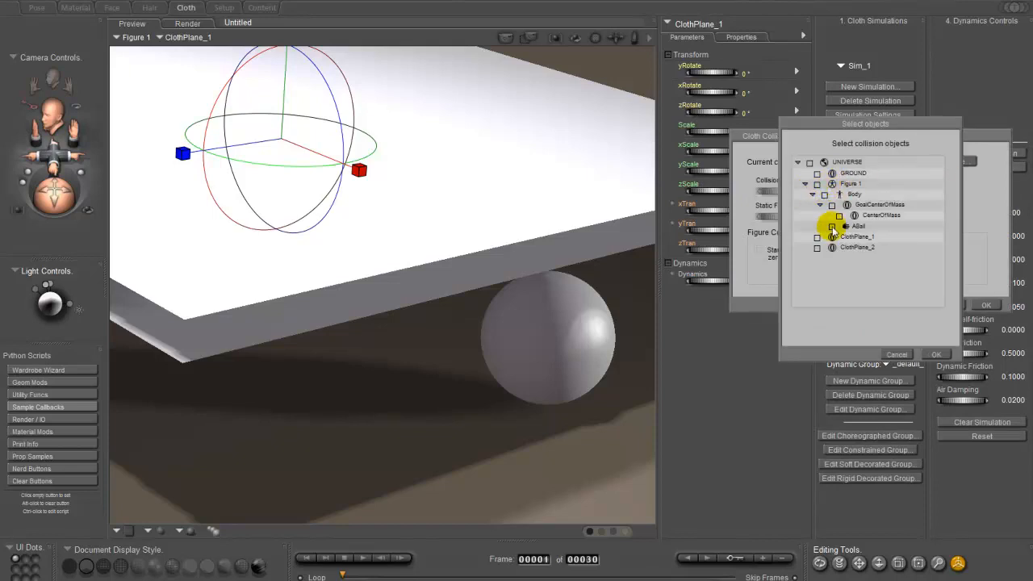
click(868, 226)
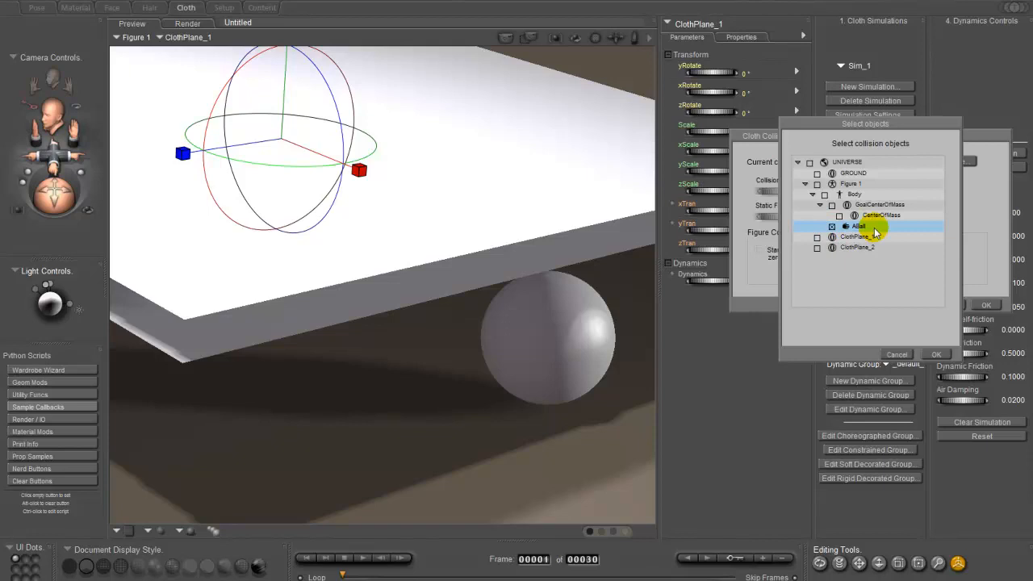
click(936, 354)
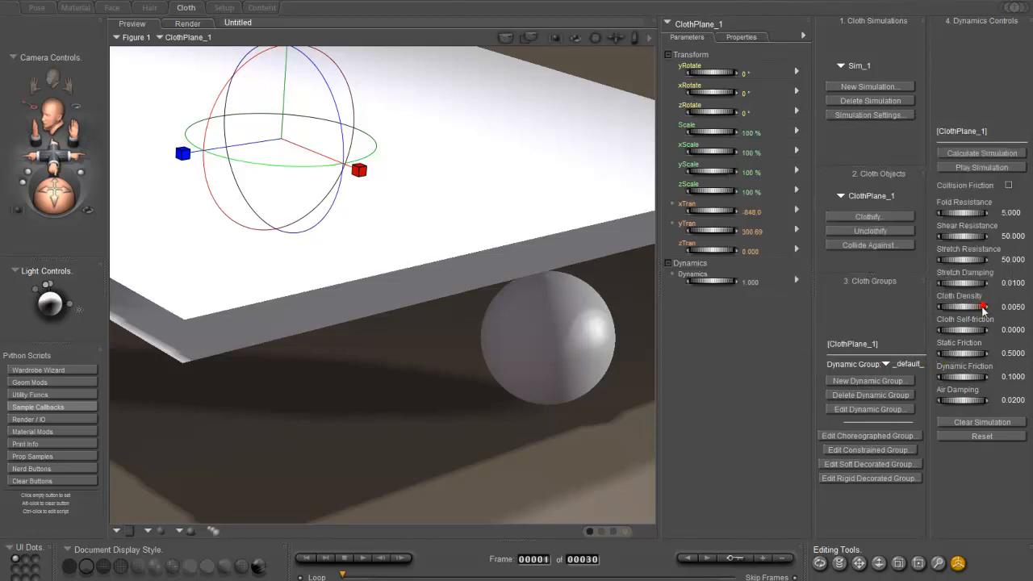
click(869, 450)
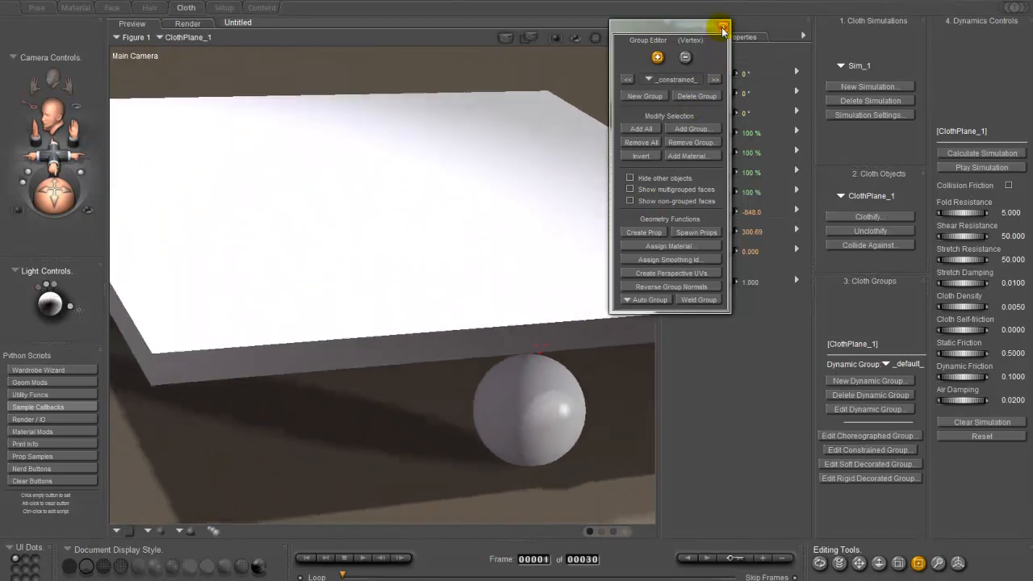
Close the Group Editor once ClothPlane_1's constrained vertices are selected
click(724, 27)
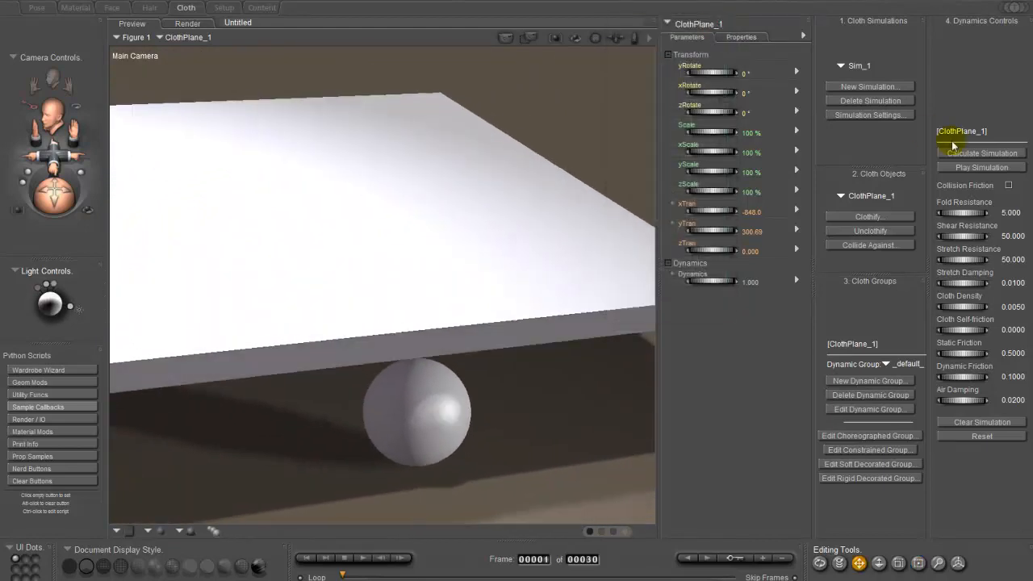
Calculate Sim_1 through frame 30 so ClothPlane_1 drapes over the ball
click(981, 153)
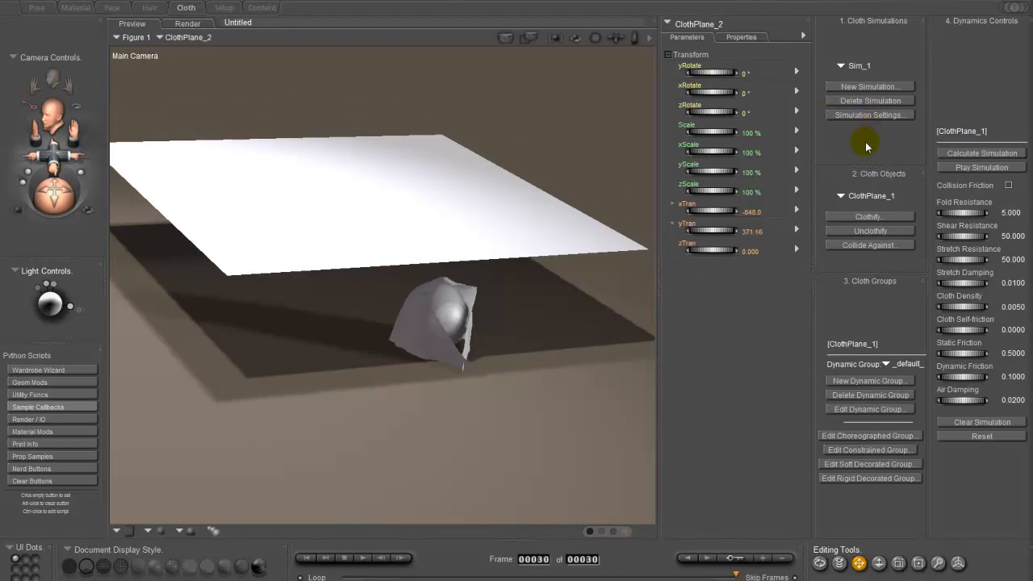
Add a new simulation, Sim_2, accepting its default settings
click(870, 114)
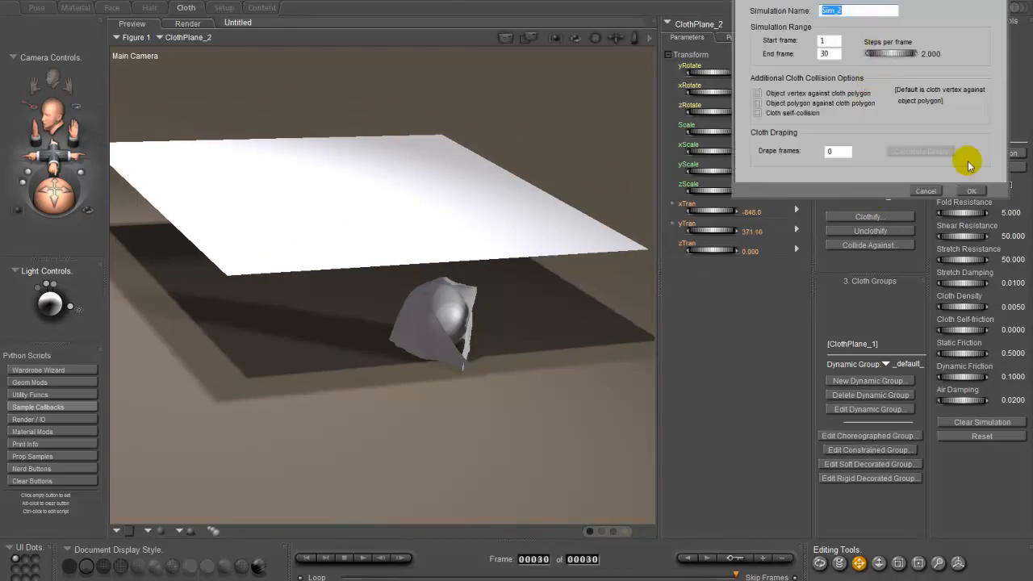
click(972, 190)
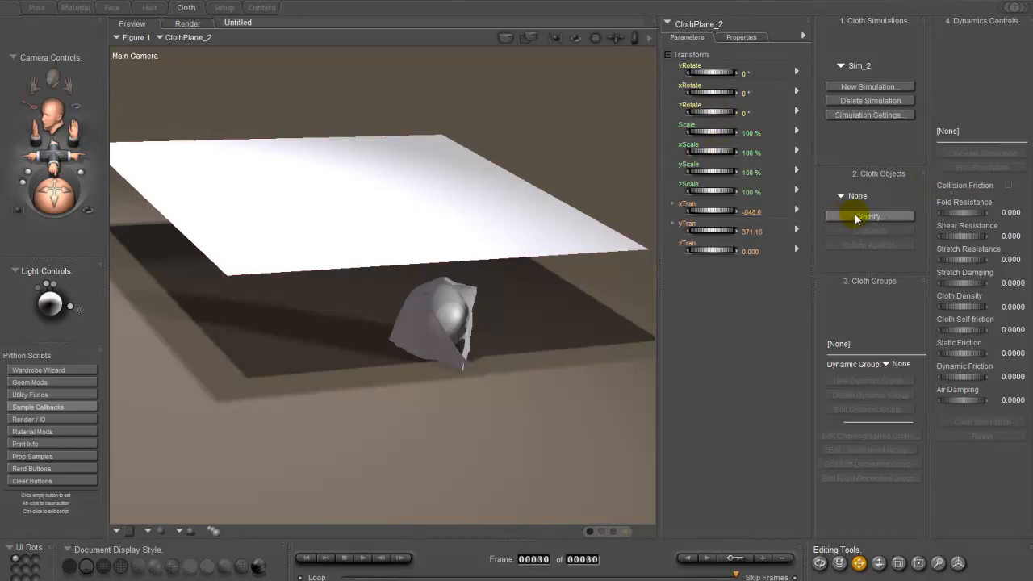
Clothify ClothPlane_2 in Sim_2 and set it to collide against ABall
click(869, 217)
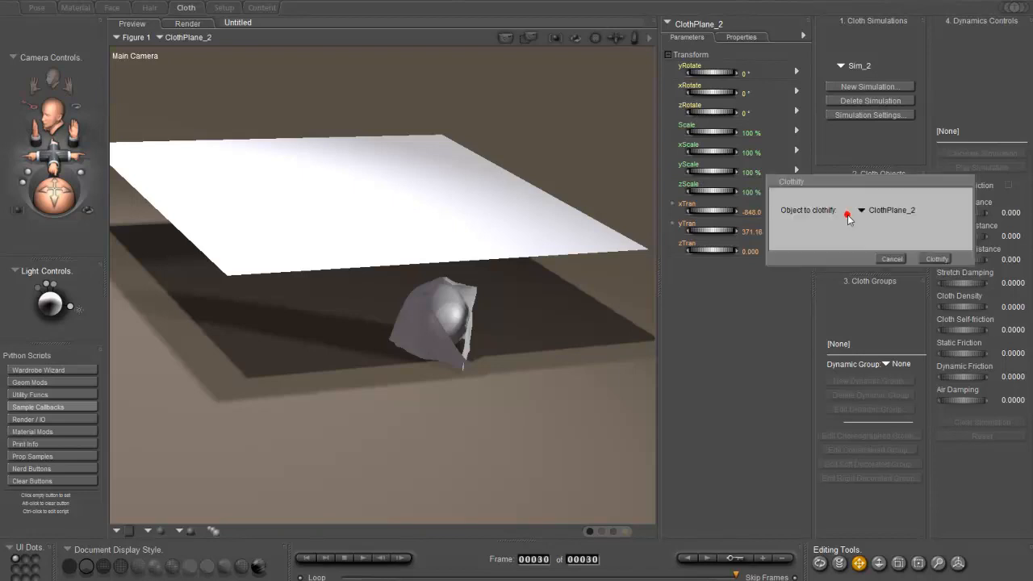
click(935, 258)
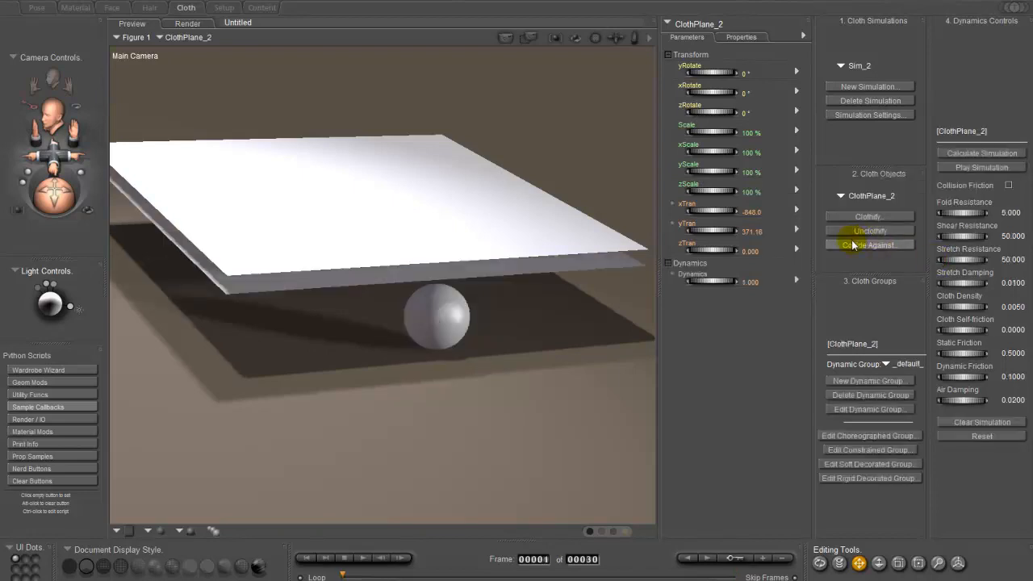
click(869, 245)
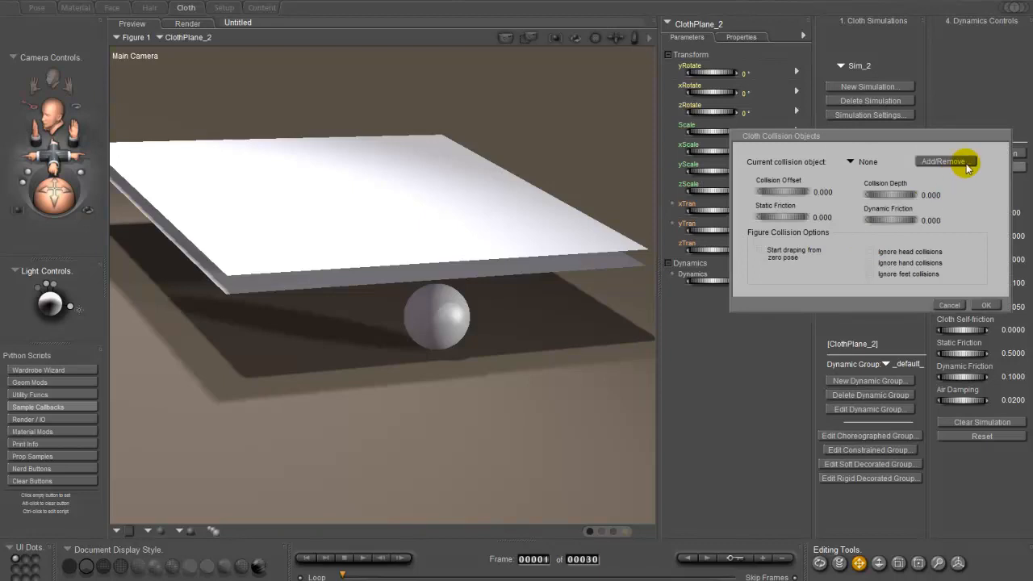
click(946, 161)
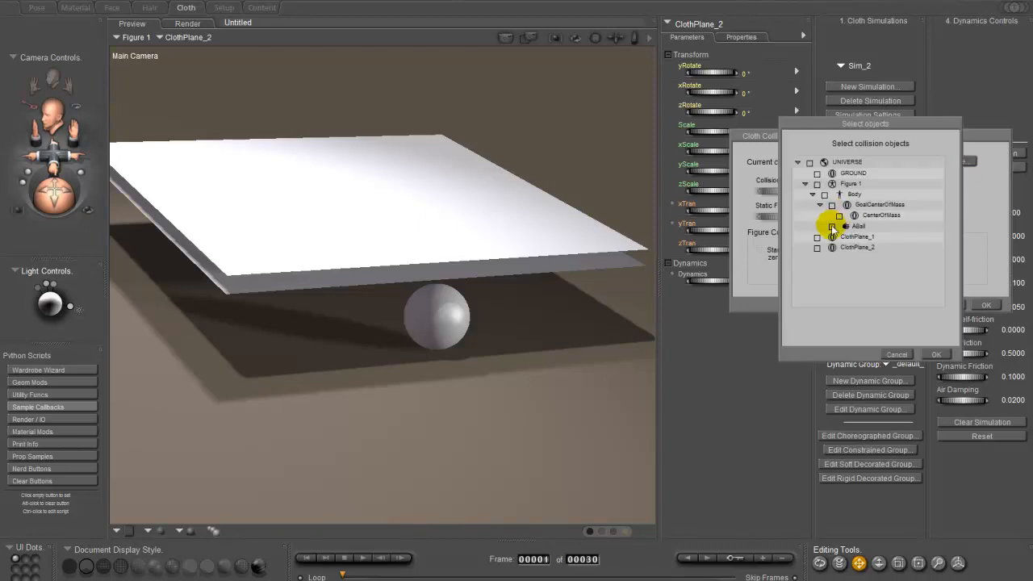
click(817, 236)
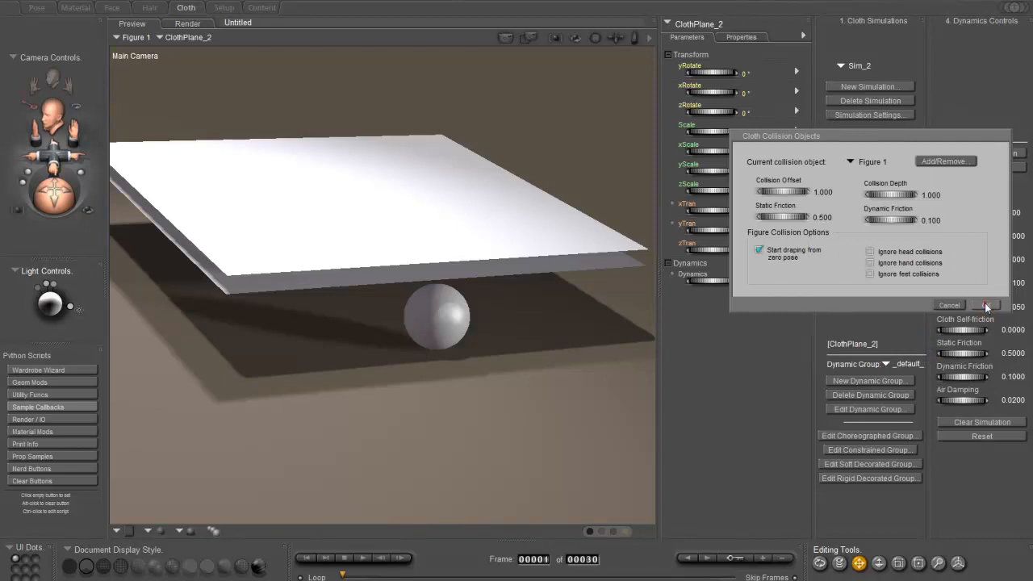
click(985, 305)
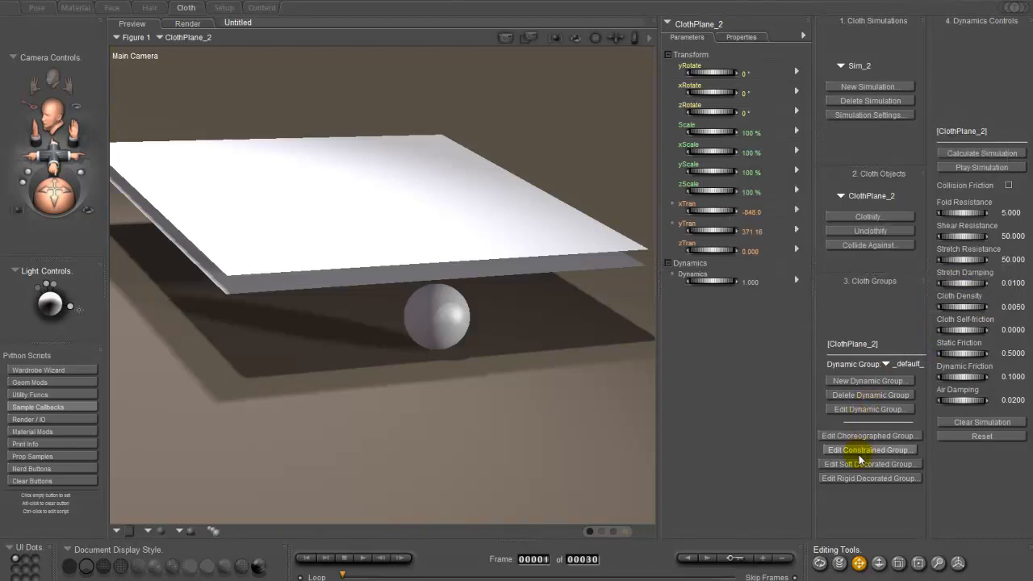
Define ClothPlane_2's constrained vertex group in the Group Editor, then close the editor
click(869, 450)
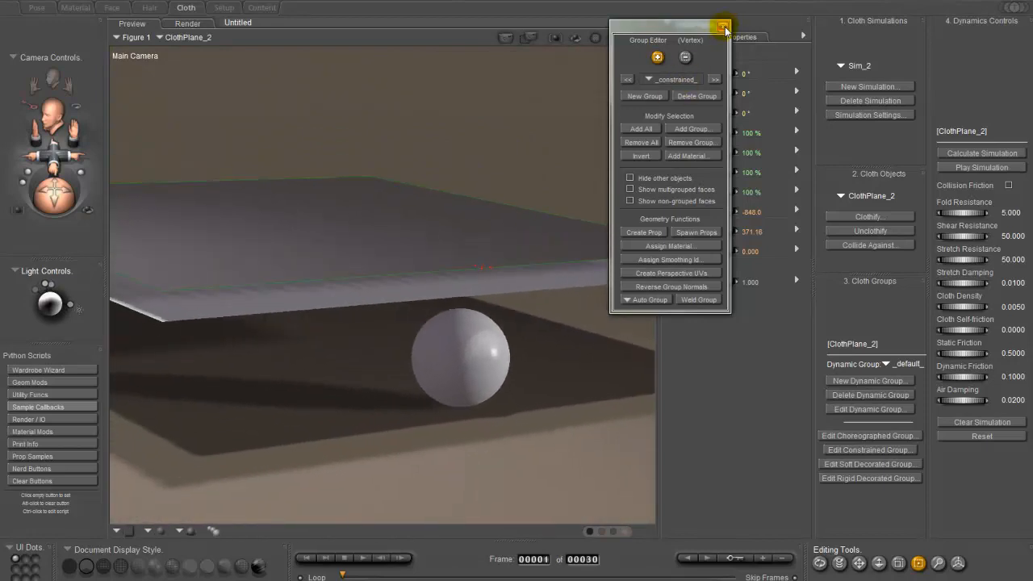
click(721, 27)
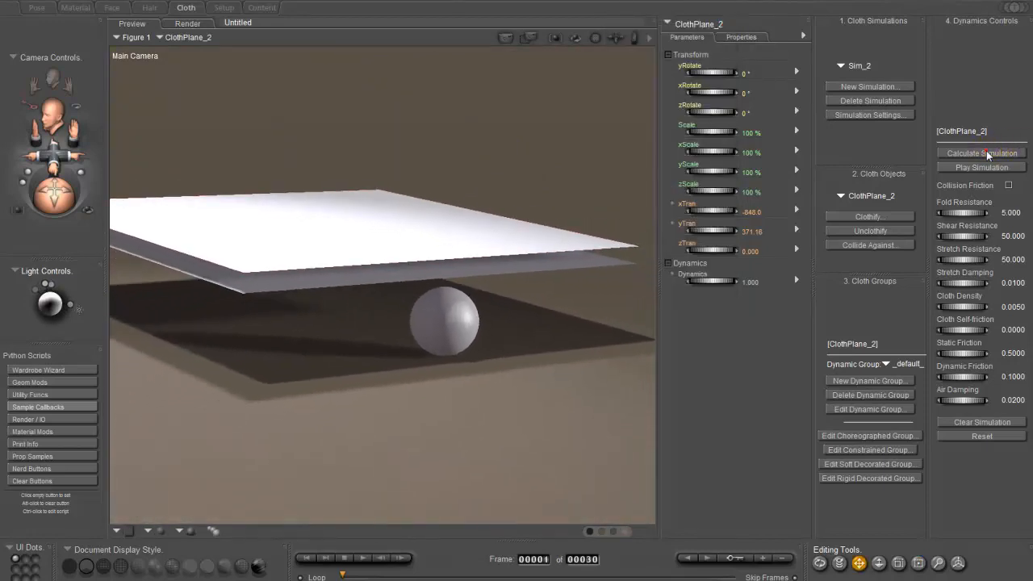
Run Sim_2's cloth calculation so both planes start sagging over the ball
click(982, 153)
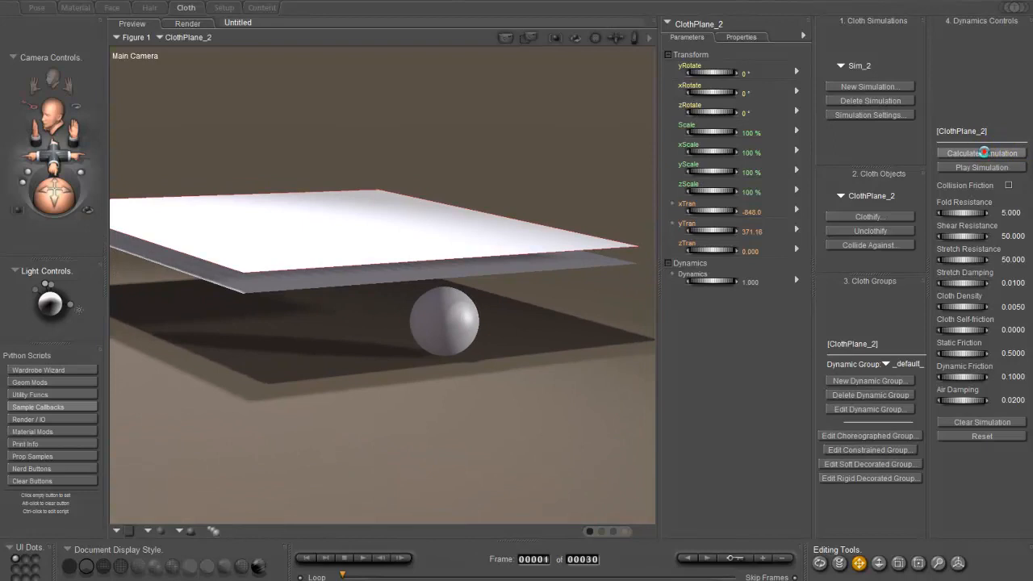
click(981, 152)
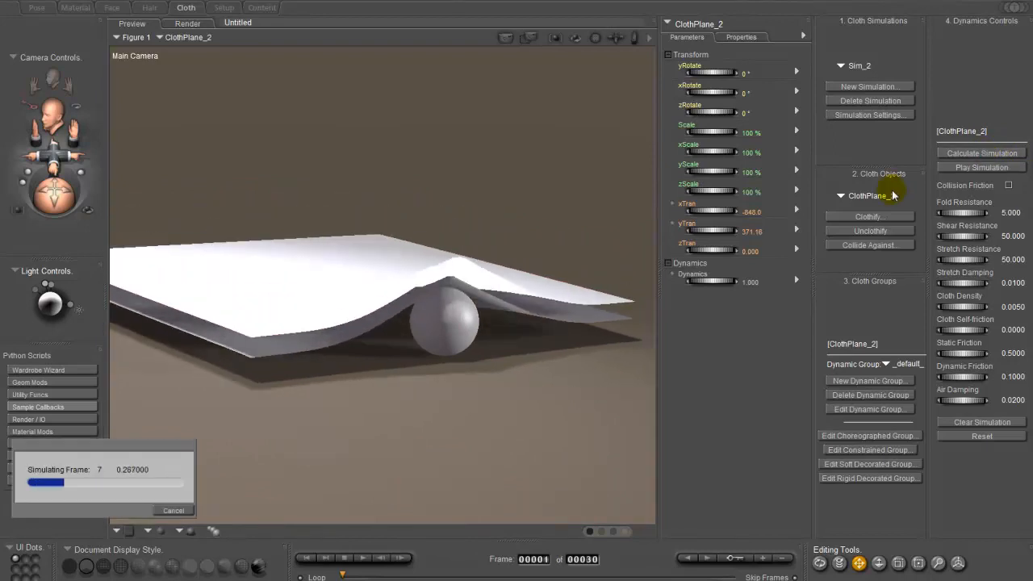